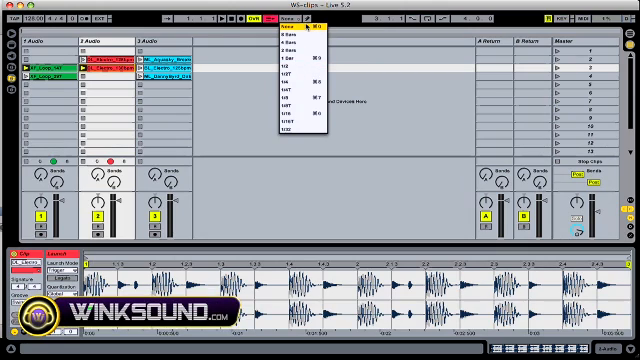
Turn off global launch quantization by choosing None in the control bar
left_click(295, 28)
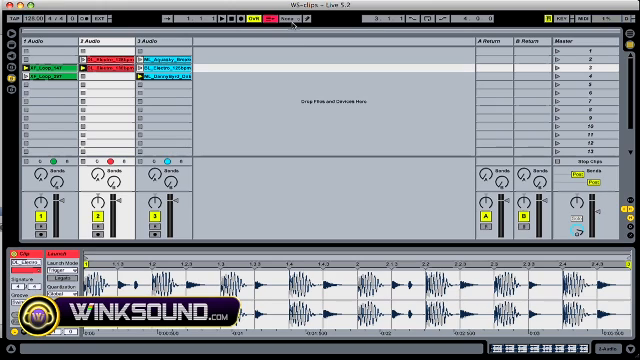
Open the global launch quantization chooser to review its note-value options
left_click(290, 21)
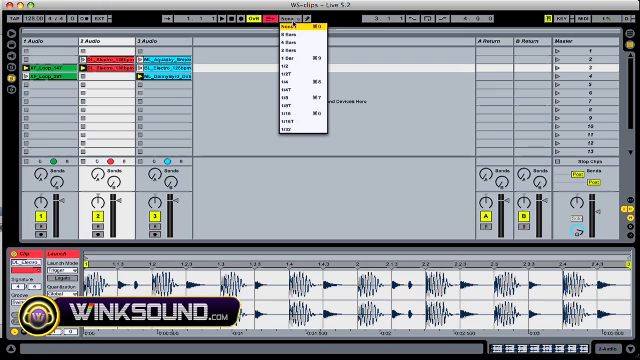
mouse_move(300, 92)
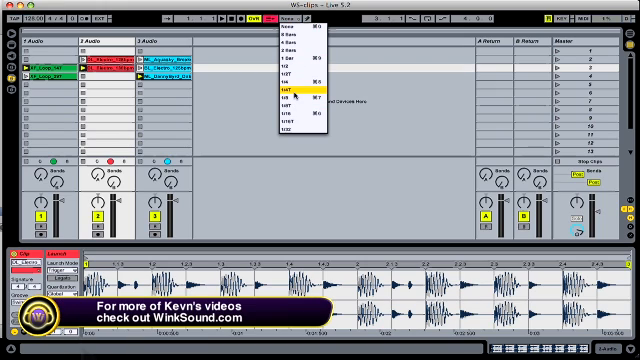
mouse_move(300, 100)
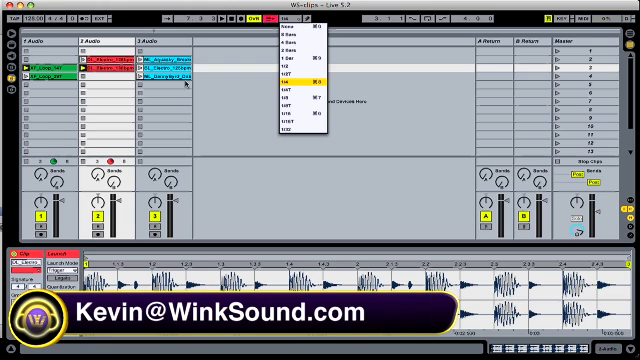
mouse_move(300, 101)
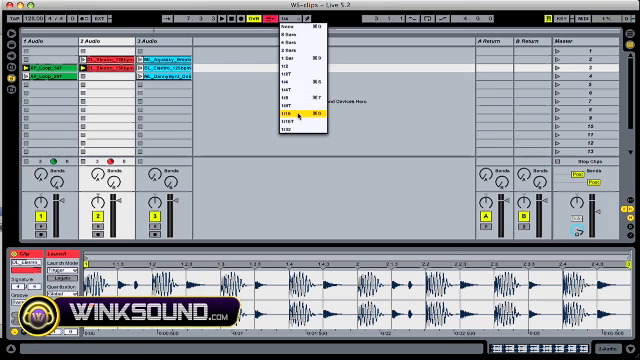
left_click(297, 118)
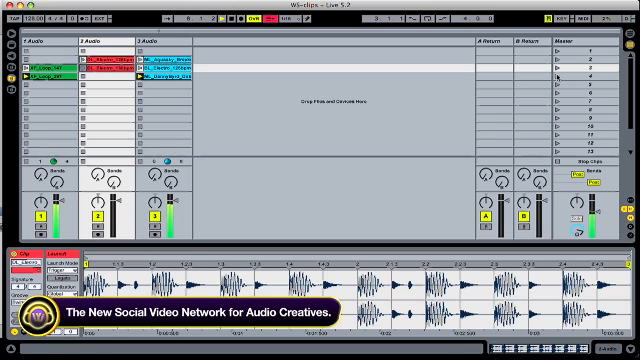
mouse_move(235, 108)
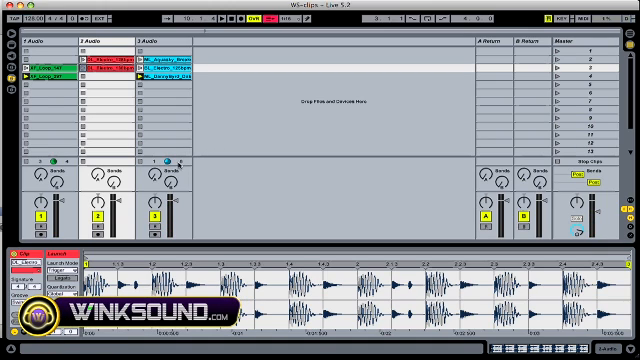
mouse_move(170, 165)
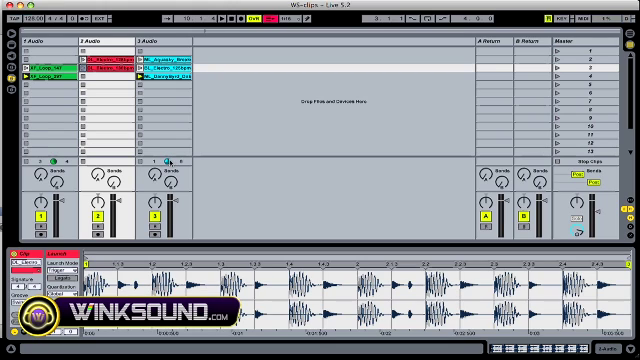